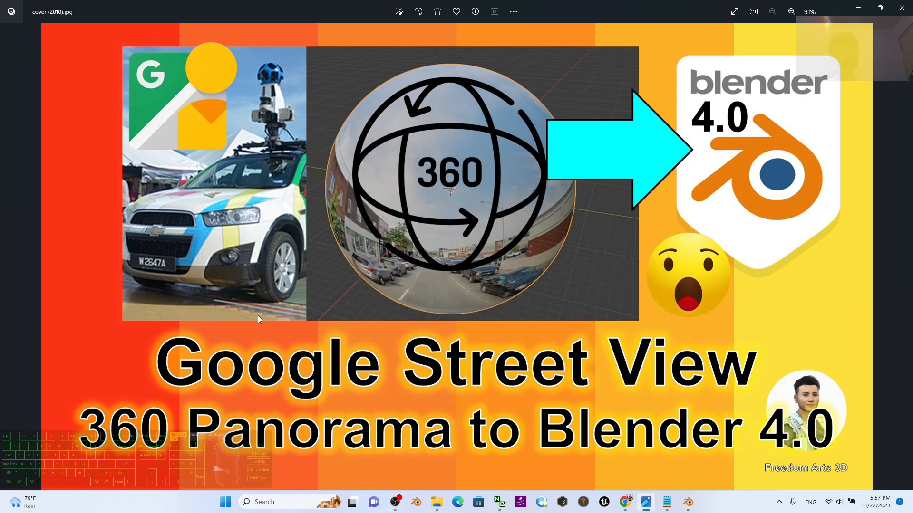
mouse_move(721, 329)
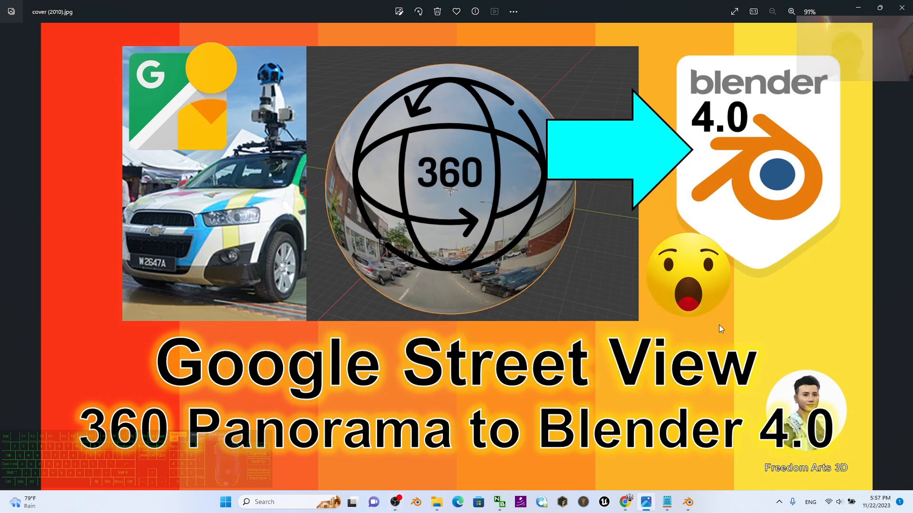
mouse_move(739, 123)
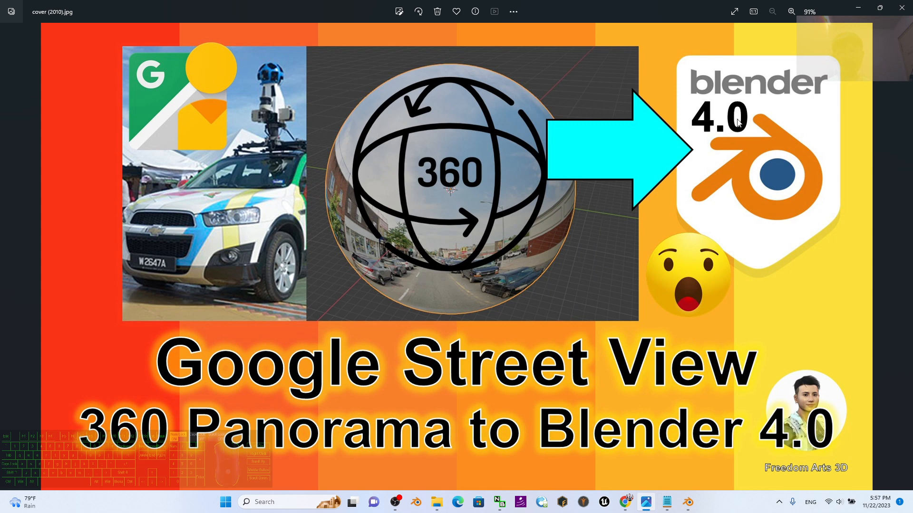
mouse_move(269, 409)
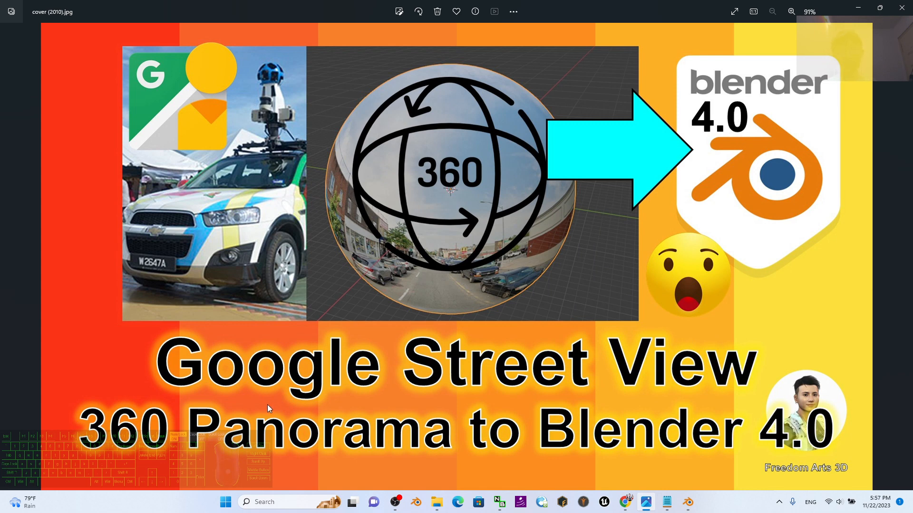
mouse_move(457, 213)
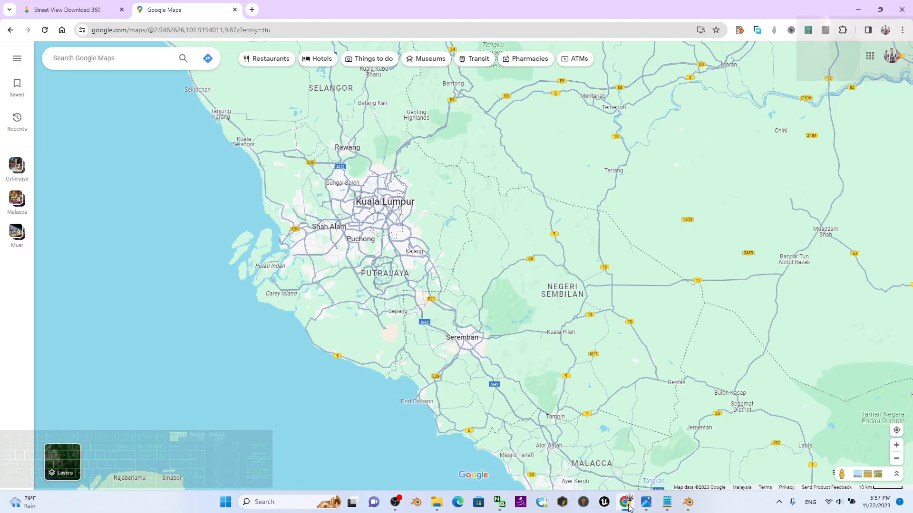
- Bring Blender to the front, showing the cube surrounded by the street panorama
click(666, 502)
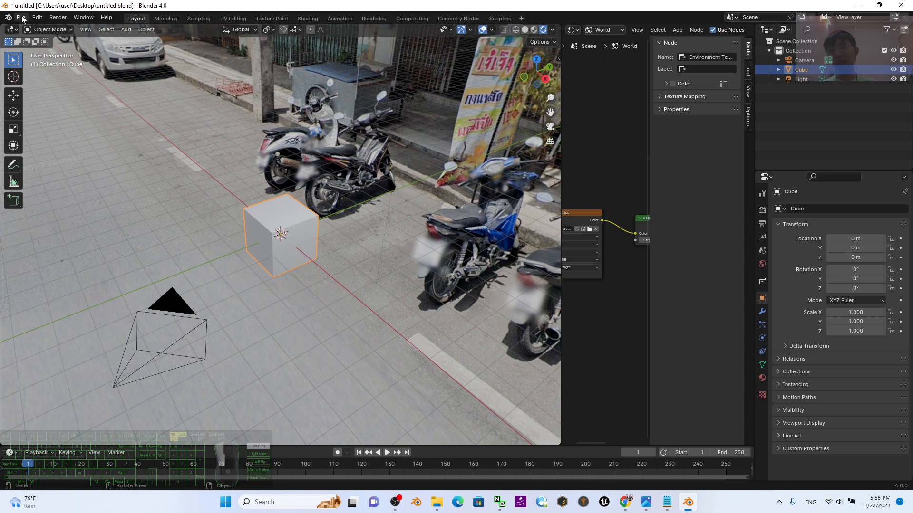
- Create a new General file and choose Don't Save for the current scene
click(20, 17)
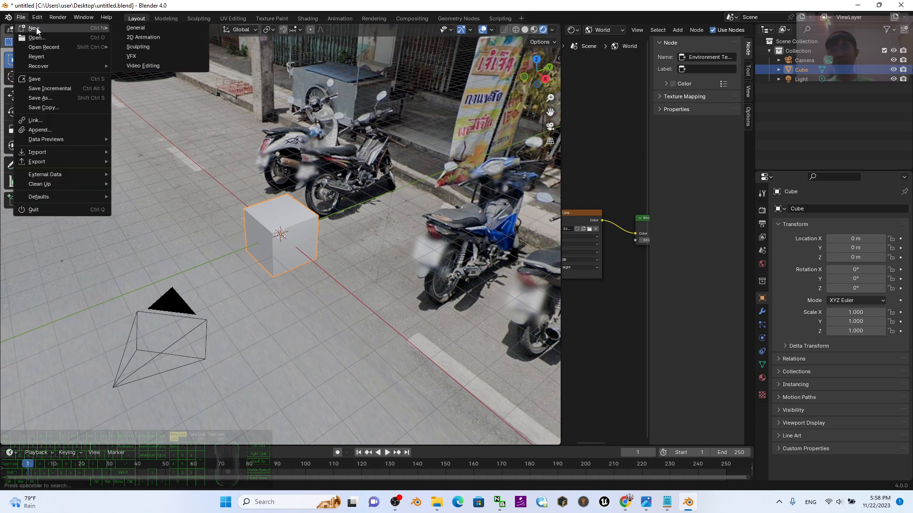
click(33, 28)
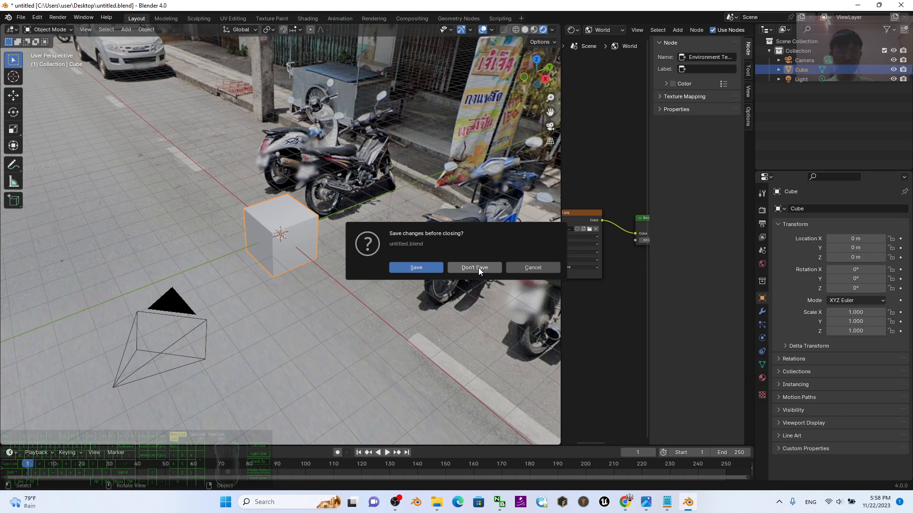
click(474, 267)
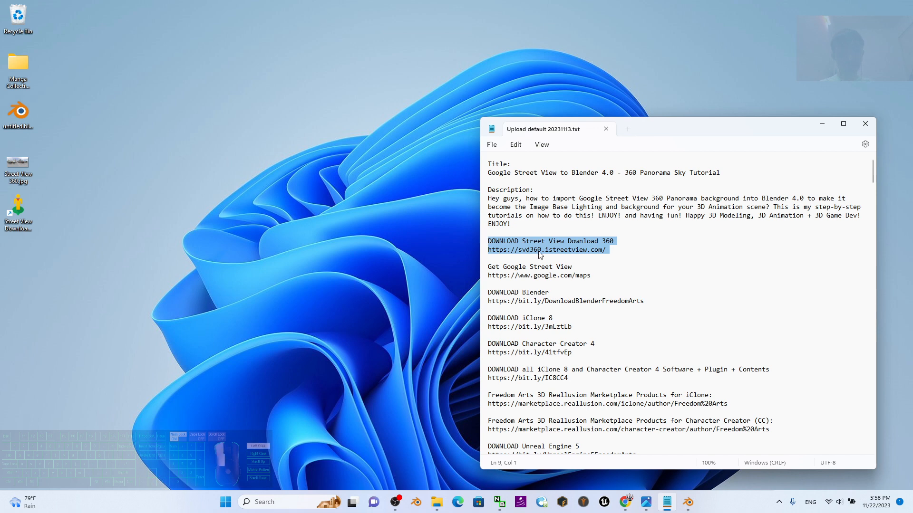
- Follow the svd360.istreetview.com link from Notepad and view the site in Chrome
click(546, 249)
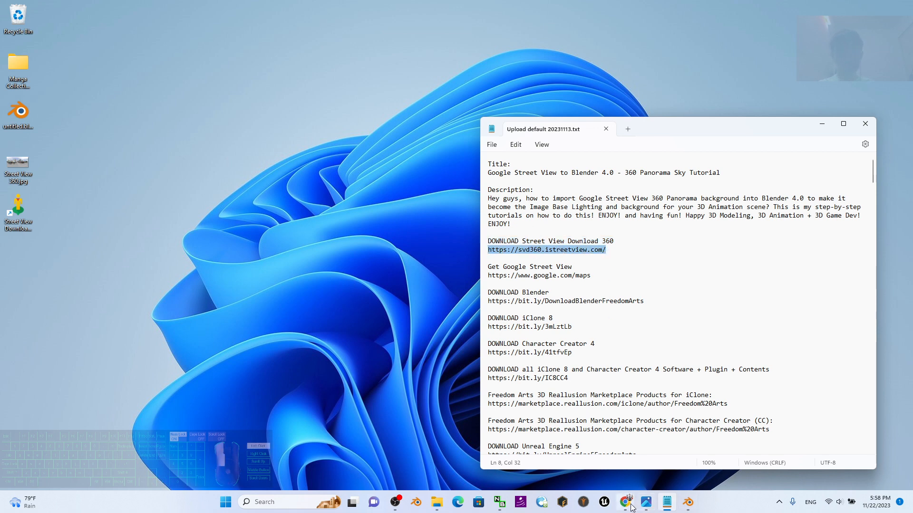
click(625, 502)
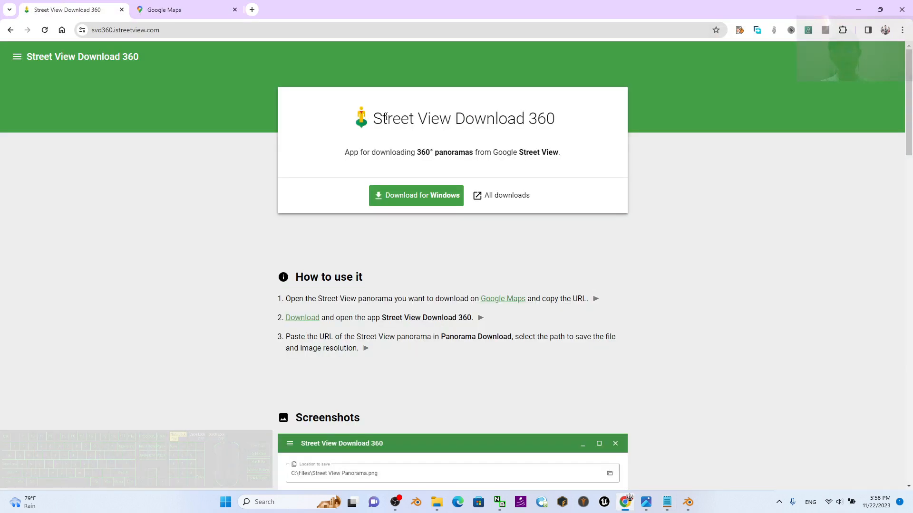
mouse_move(416, 195)
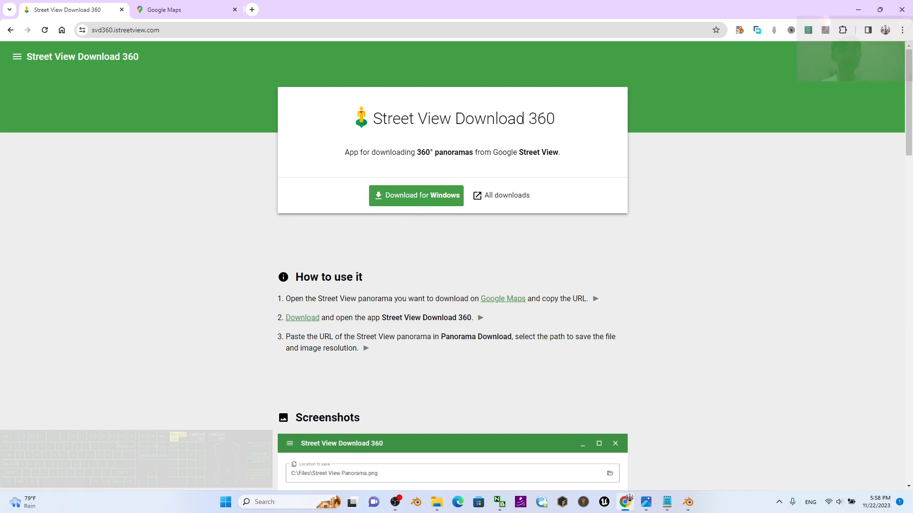
mouse_move(454, 200)
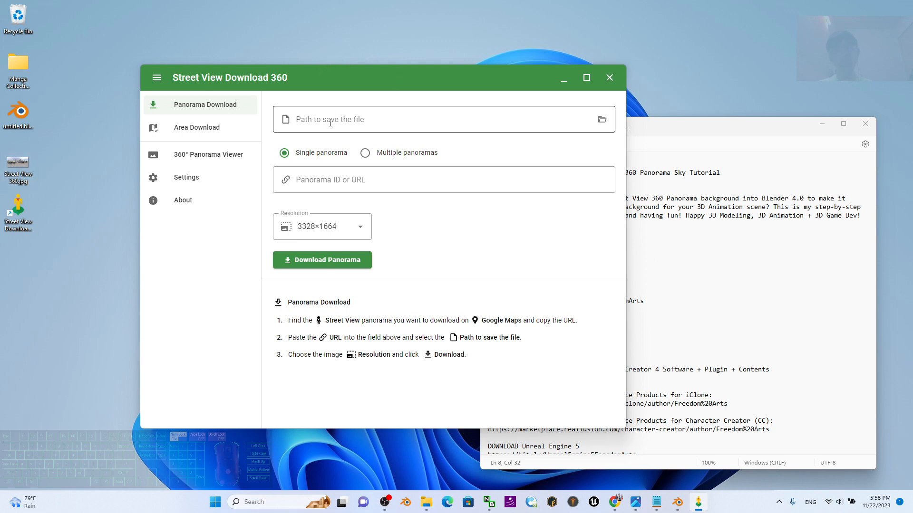
mouse_move(451, 116)
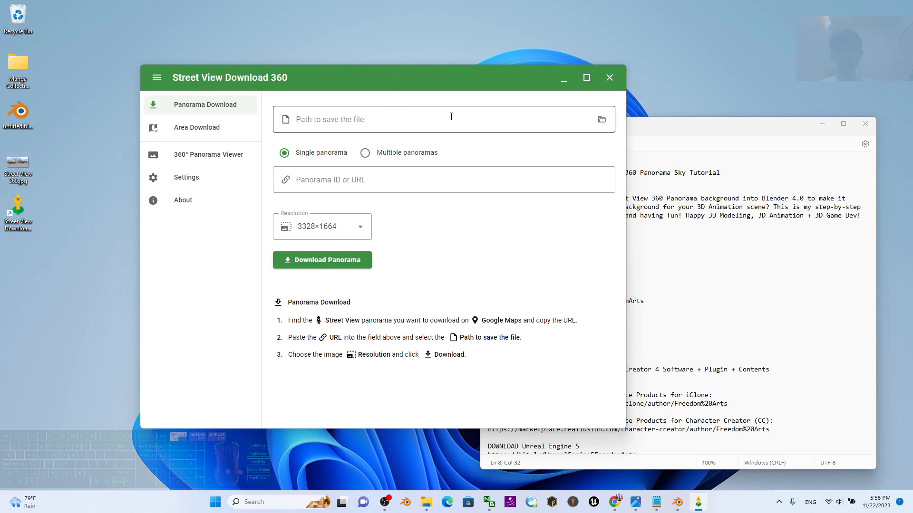
- Create a new desktop folder named 'street view download'
right_click(76, 347)
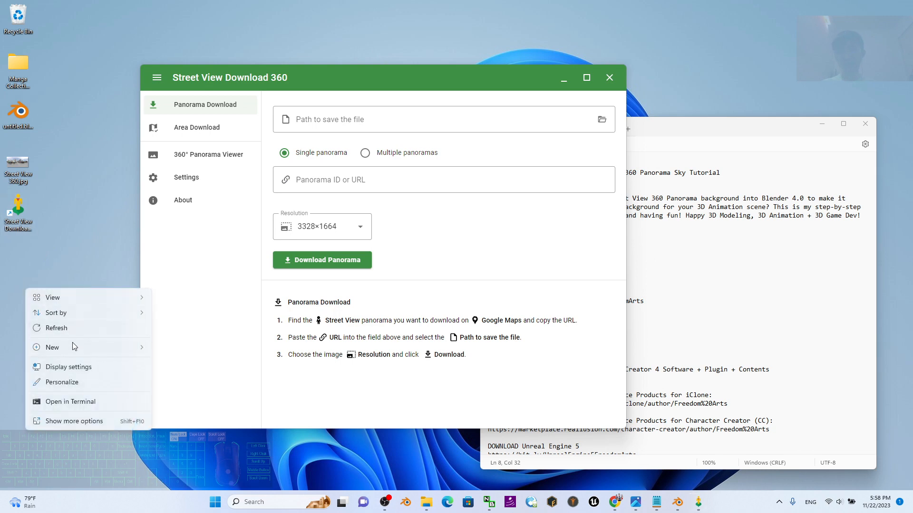
click(52, 347)
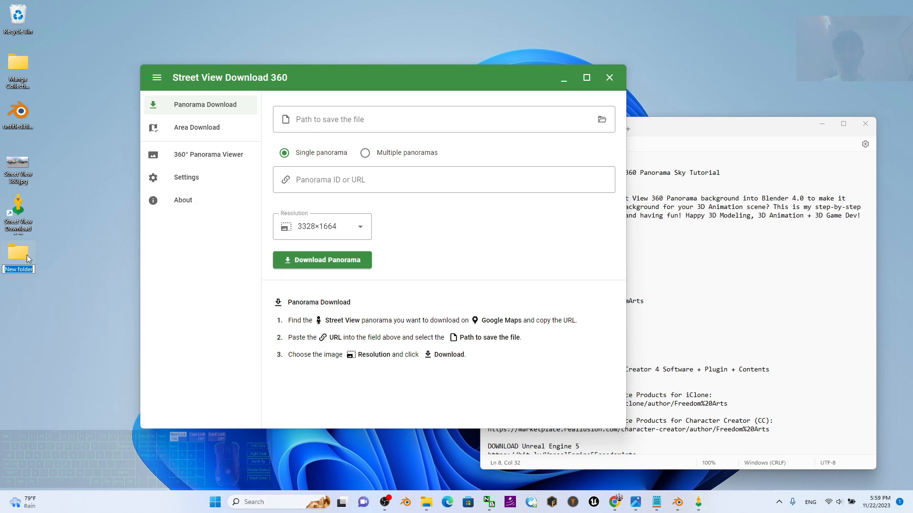
mouse_move(45, 299)
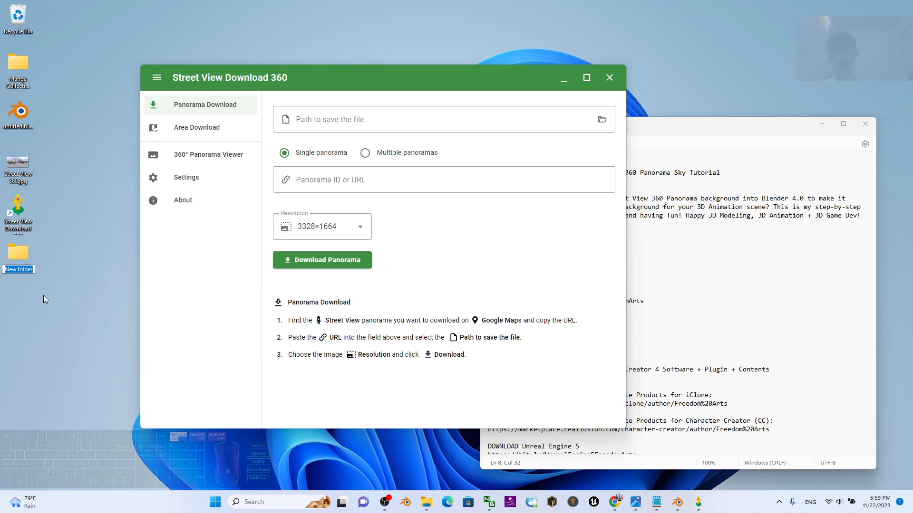
text(street vi)
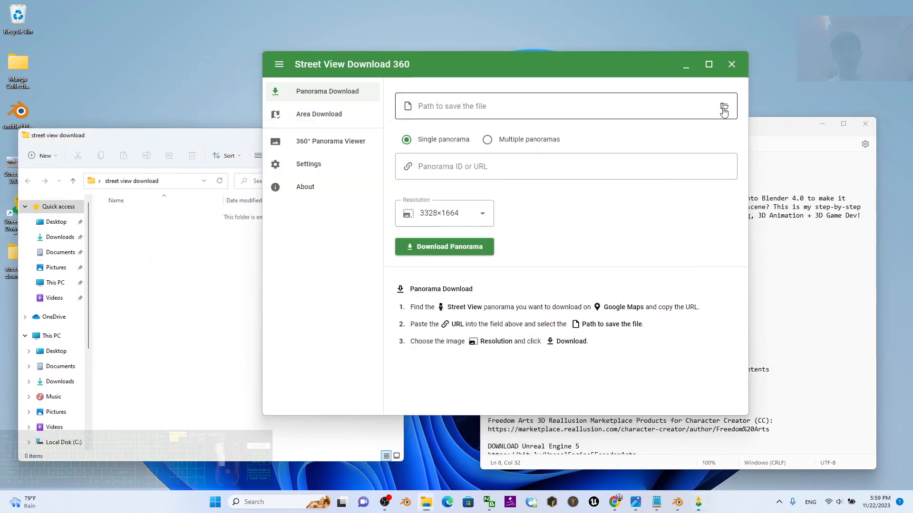
- Set the downloader's save path to Street View 360.jpg inside that folder
click(723, 106)
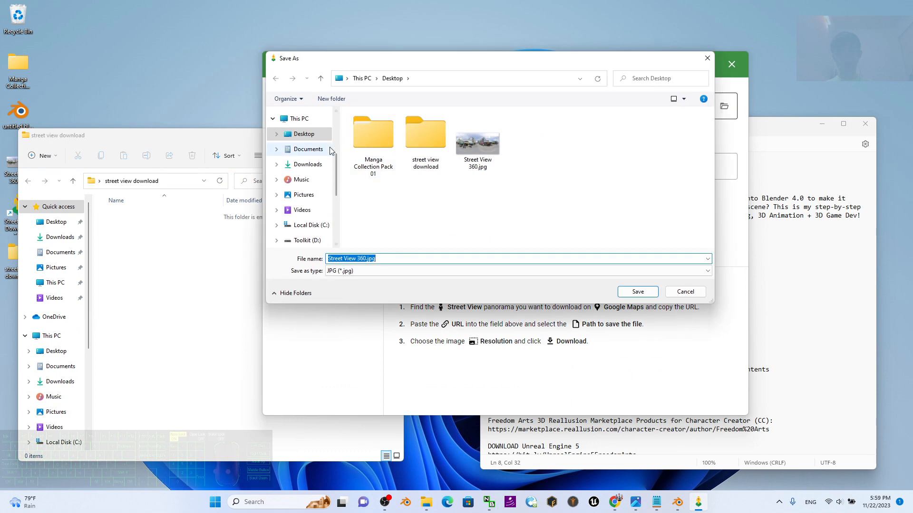
click(425, 134)
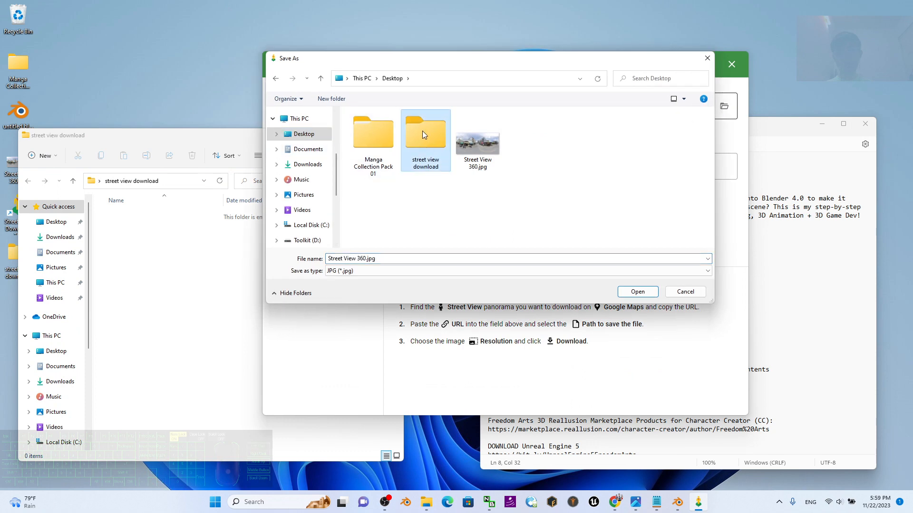
click(637, 291)
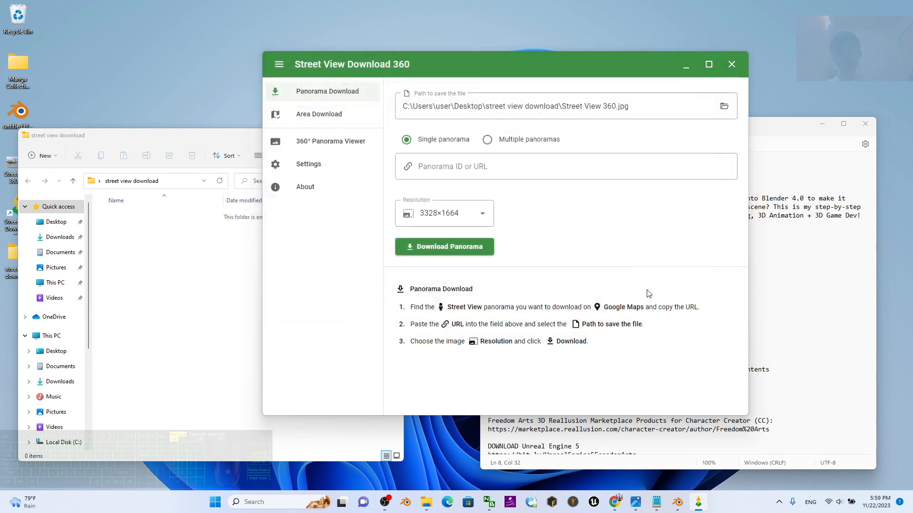
click(629, 106)
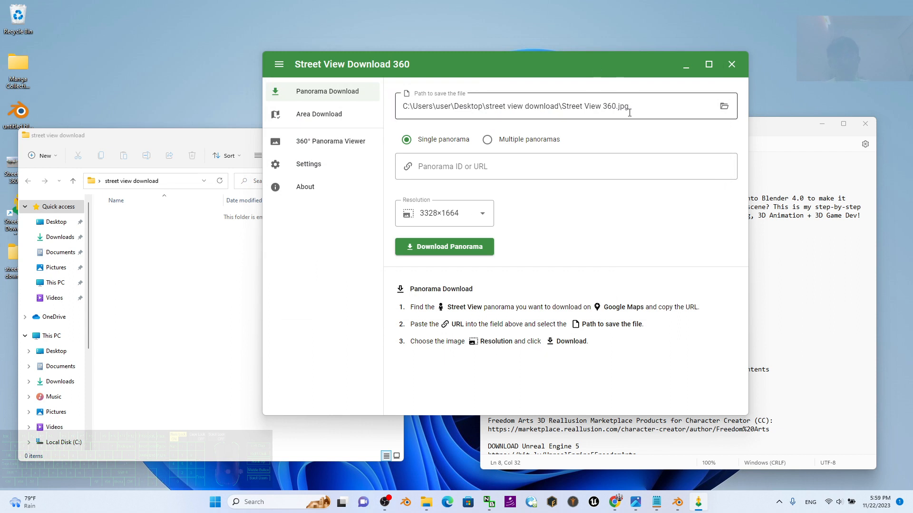
triple_click(516, 106)
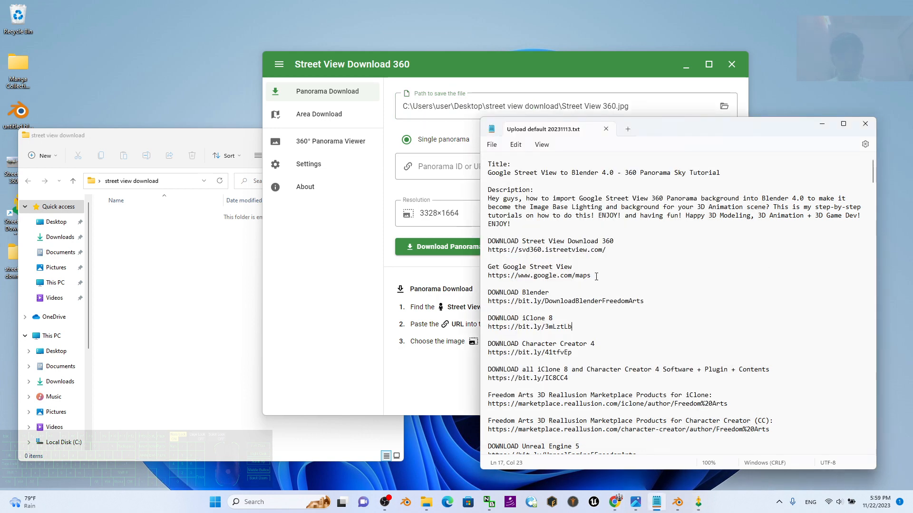
- Open the google.com/maps link from the Notepad notes in Chrome
click(591, 275)
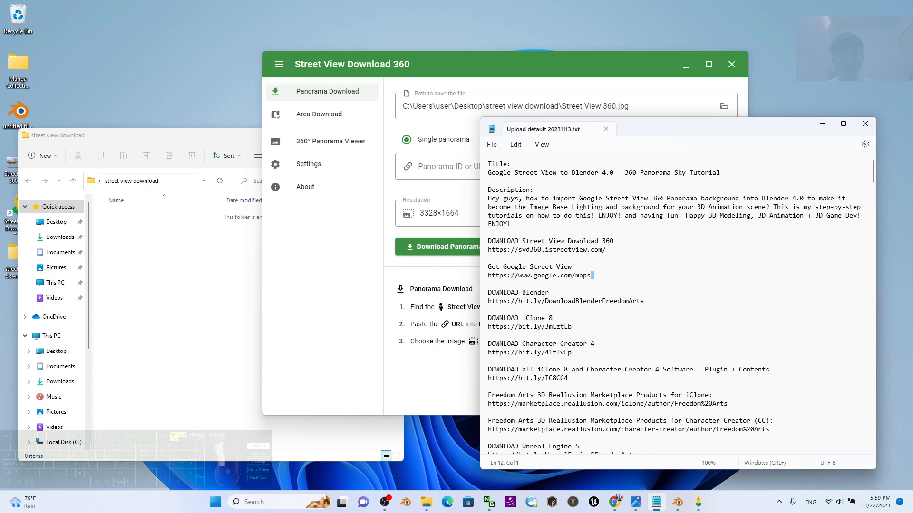
click(576, 275)
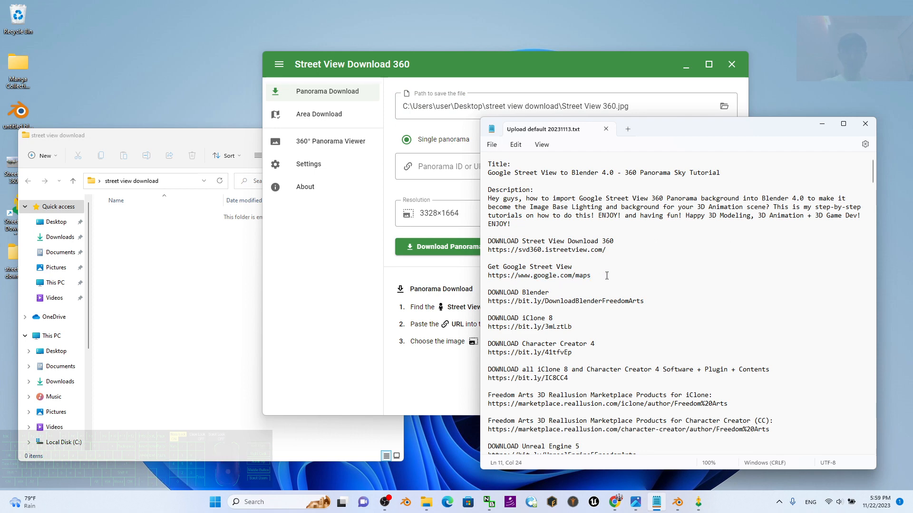
double_click(539, 275)
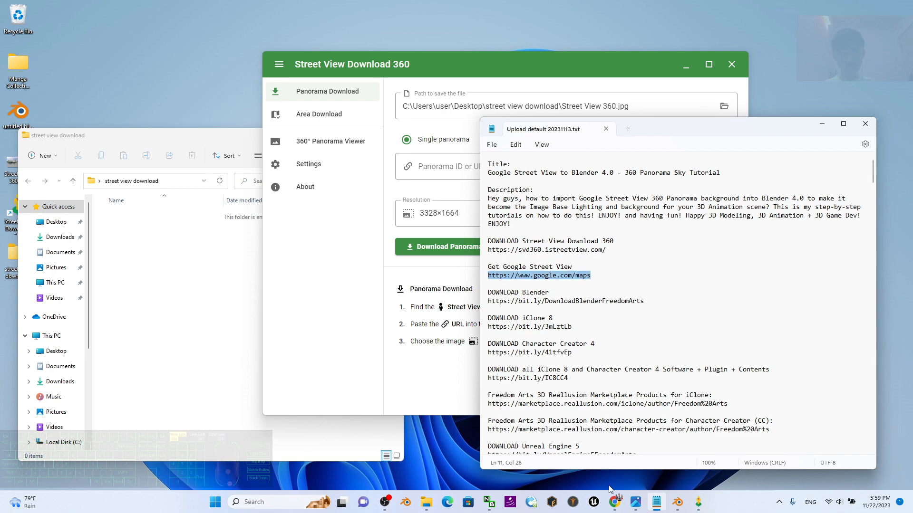
click(538, 275)
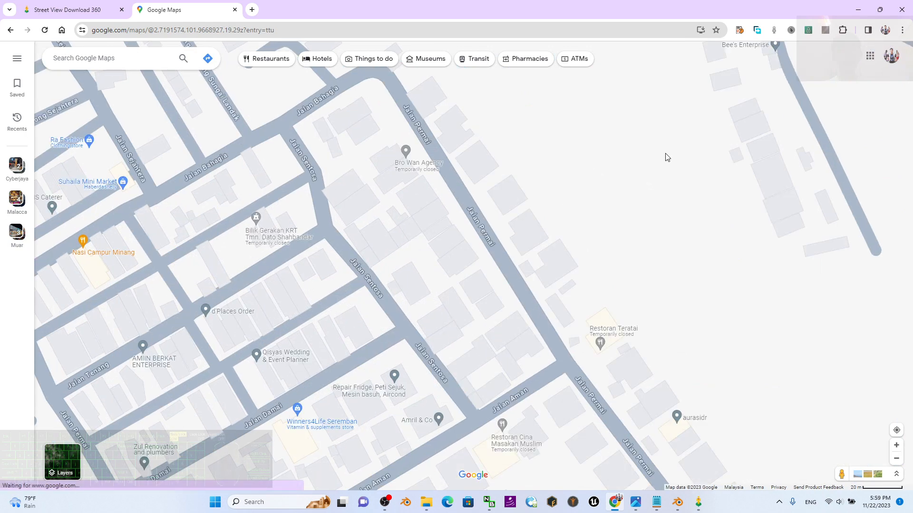
- Mark a spot on Jalan Permai, open its Street View, then return to the downloader
click(447, 219)
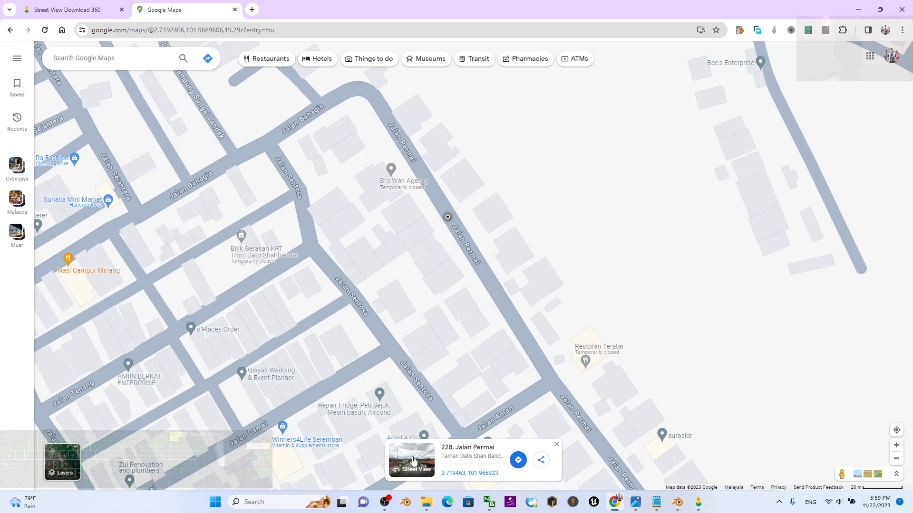
click(411, 460)
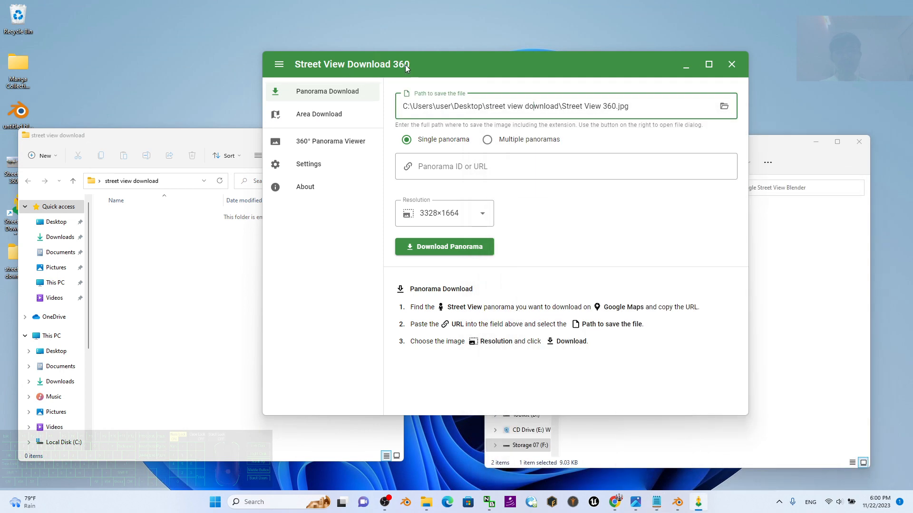
click(565, 166)
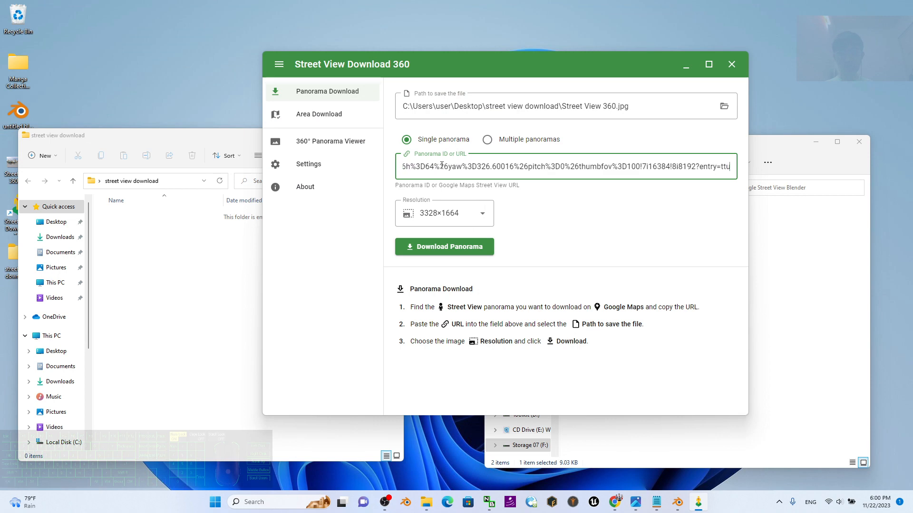
- Keep 3328×1664 resolution, download the panorama, and open the saved JPG to check it
click(482, 213)
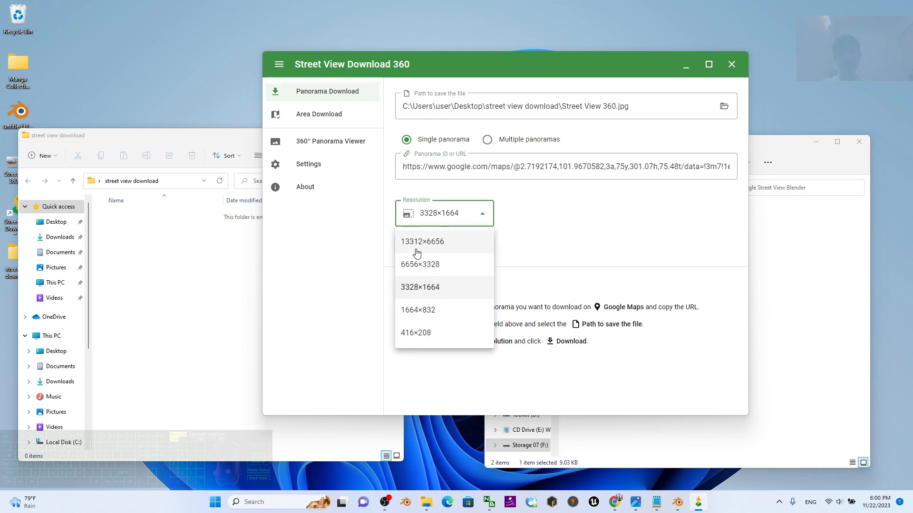
mouse_move(433, 248)
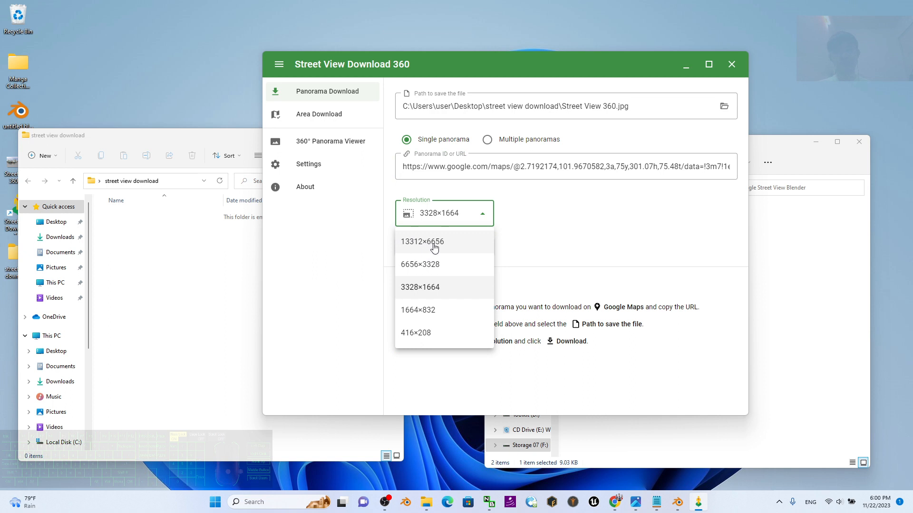
click(420, 287)
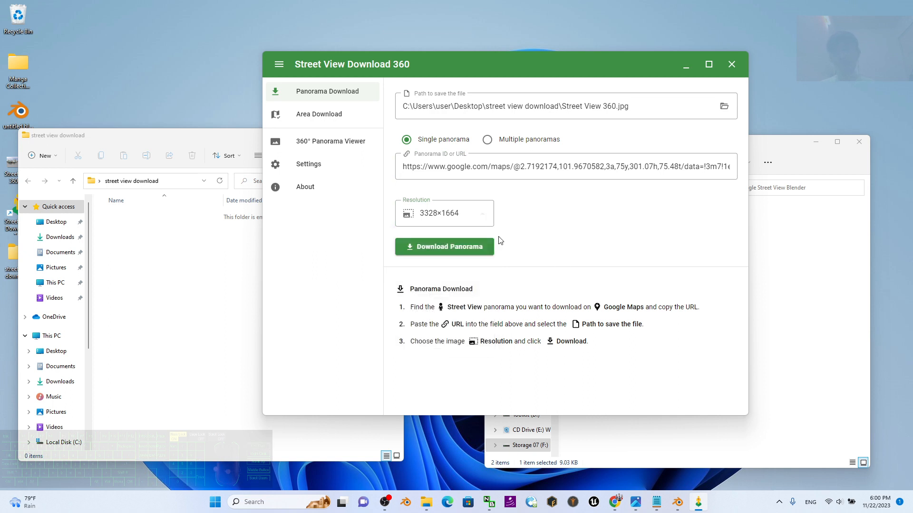
click(444, 247)
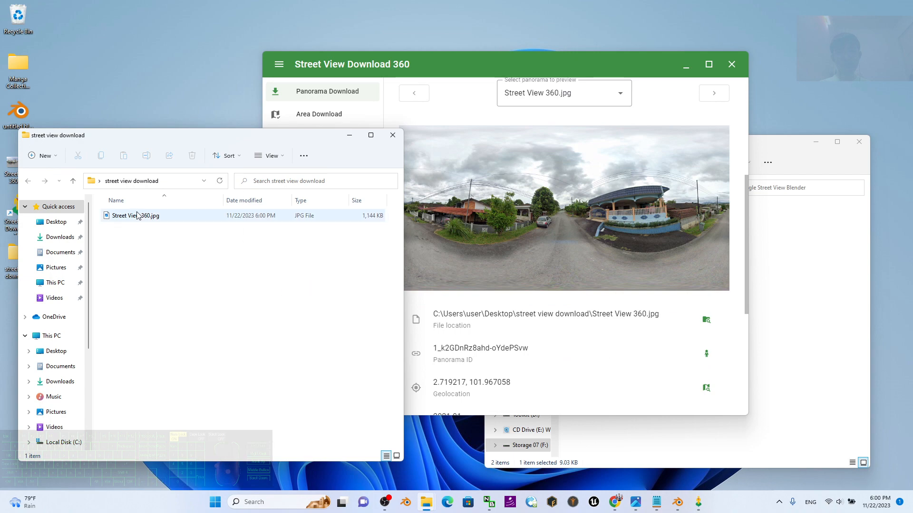
click(134, 216)
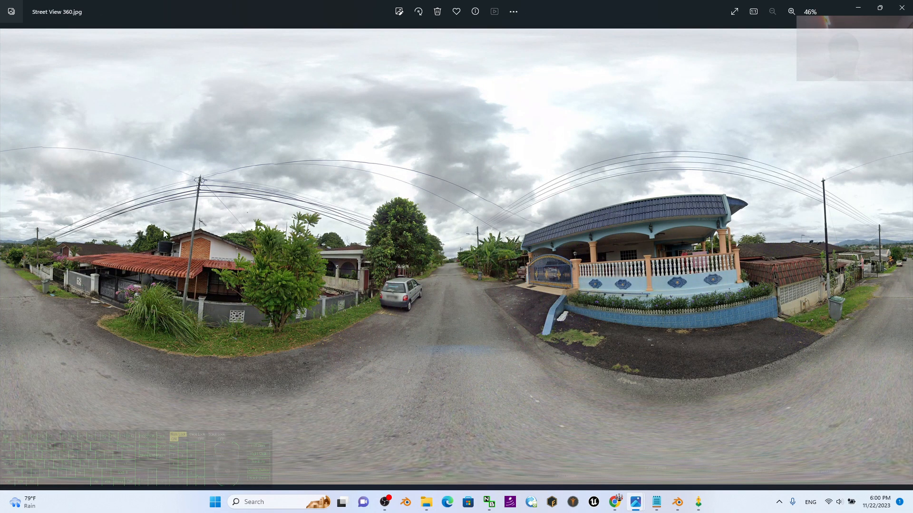
mouse_move(881, 291)
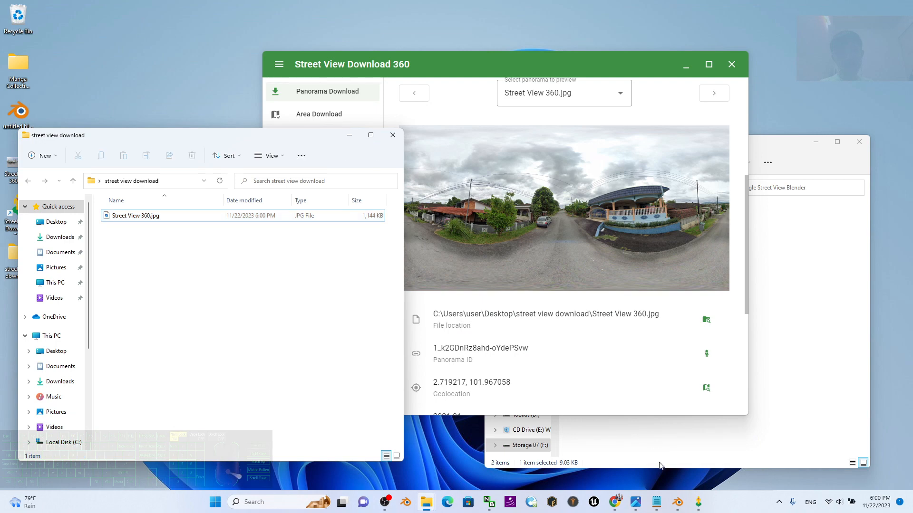
- Return to Blender and turn the new split area into the Shader Editor
click(677, 502)
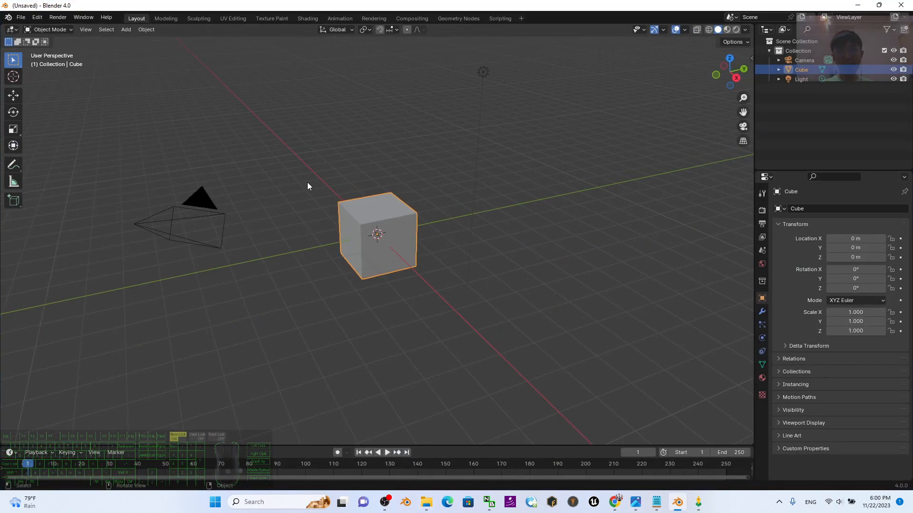
mouse_move(541, 185)
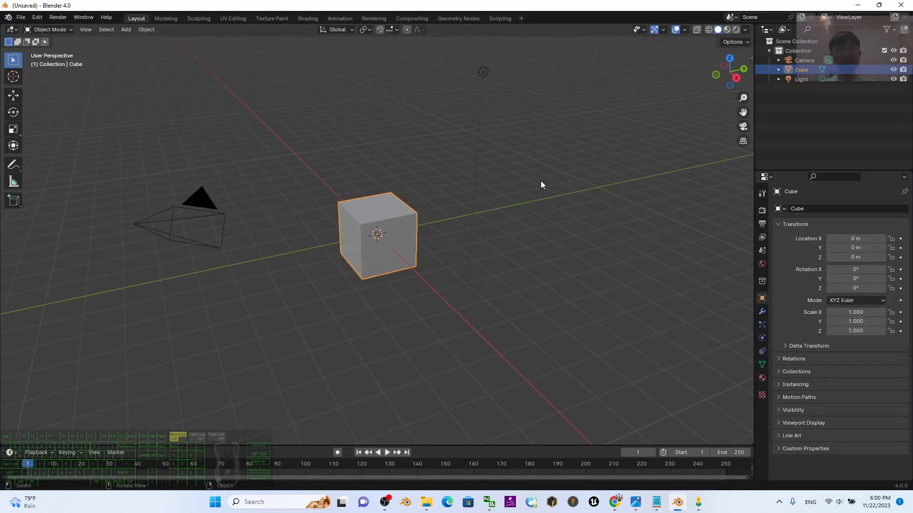
mouse_move(616, 68)
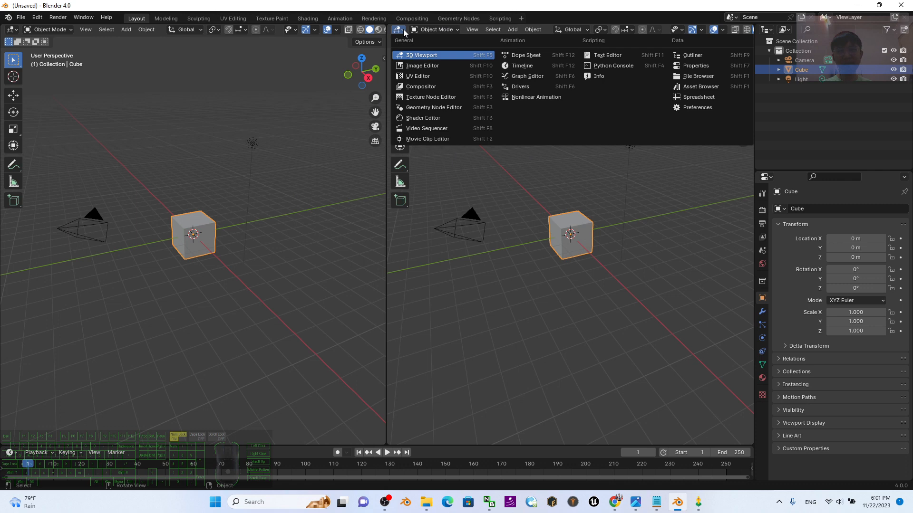
mouse_move(423, 117)
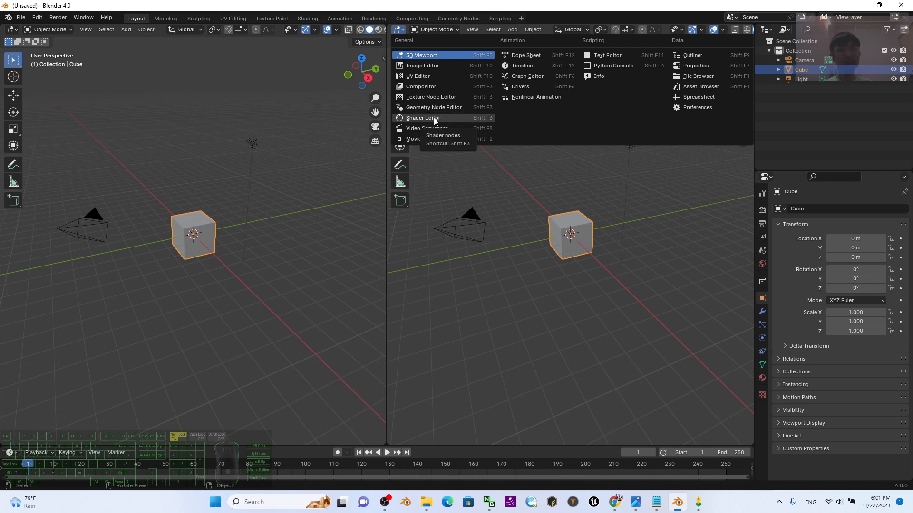
click(423, 118)
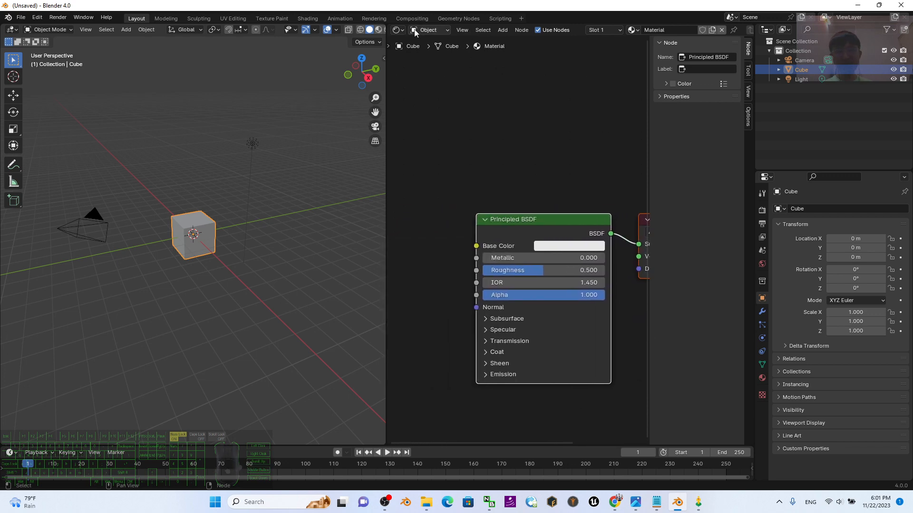
- Add an Environment Texture node to World nodes and enable Rendered viewport shading
click(429, 29)
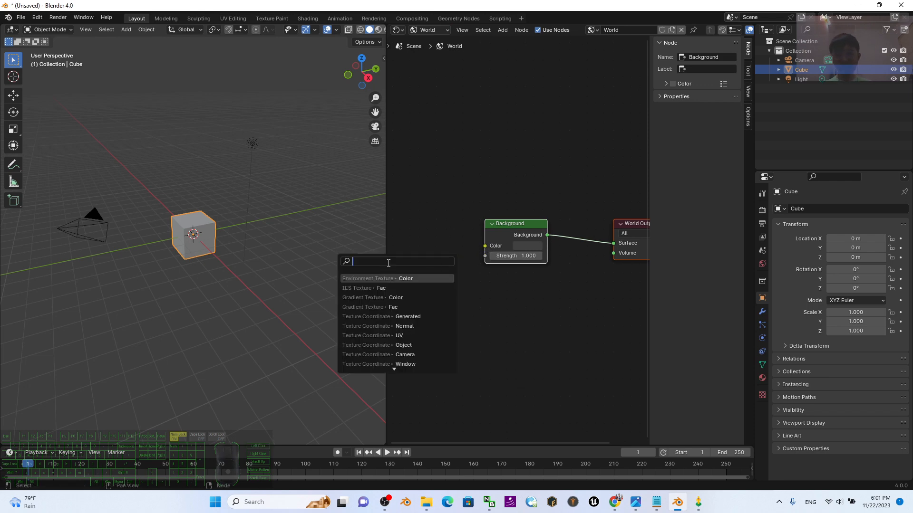
text(environment)
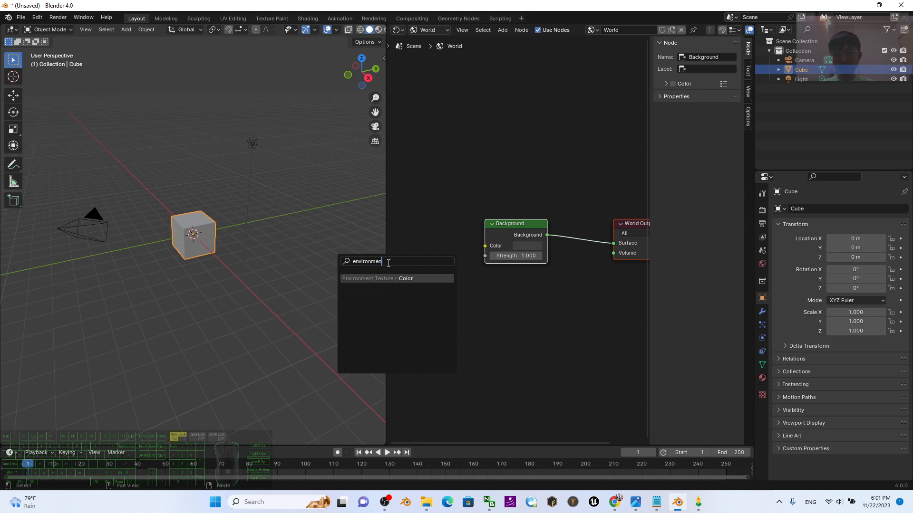
text(t t)
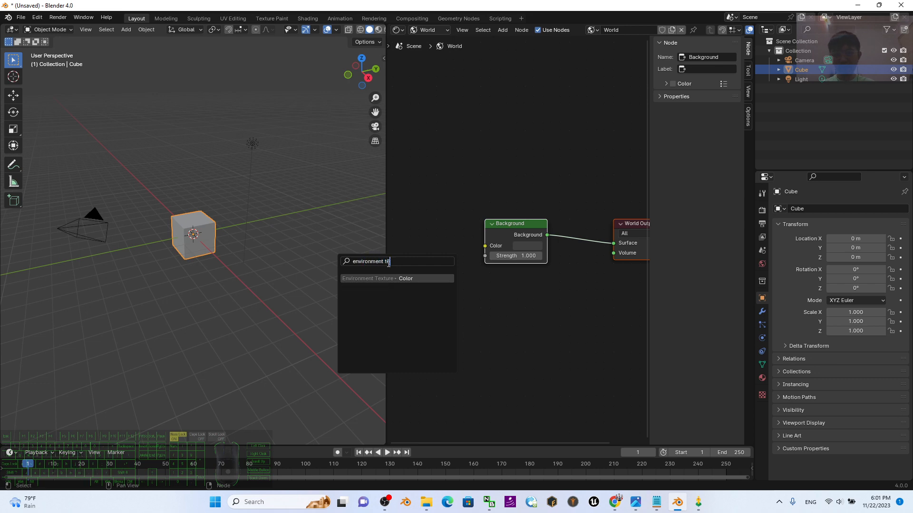
text(exture)
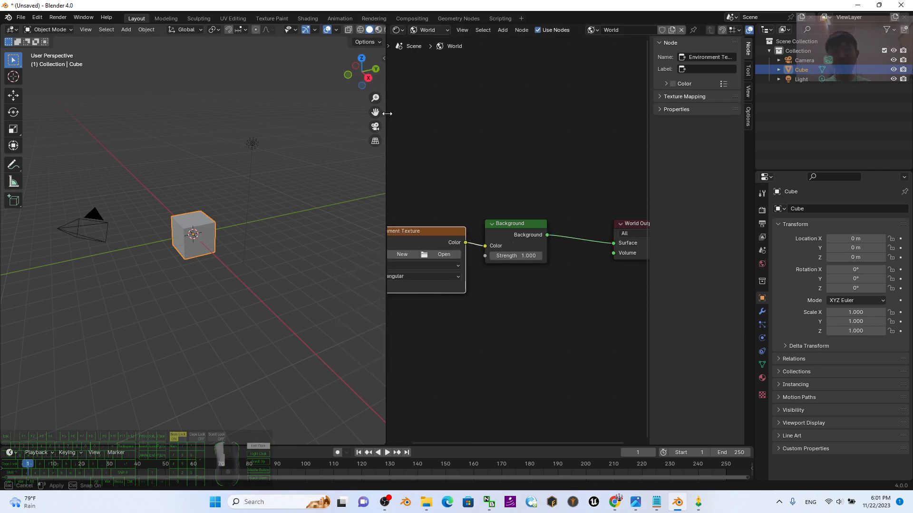
mouse_move(430, 29)
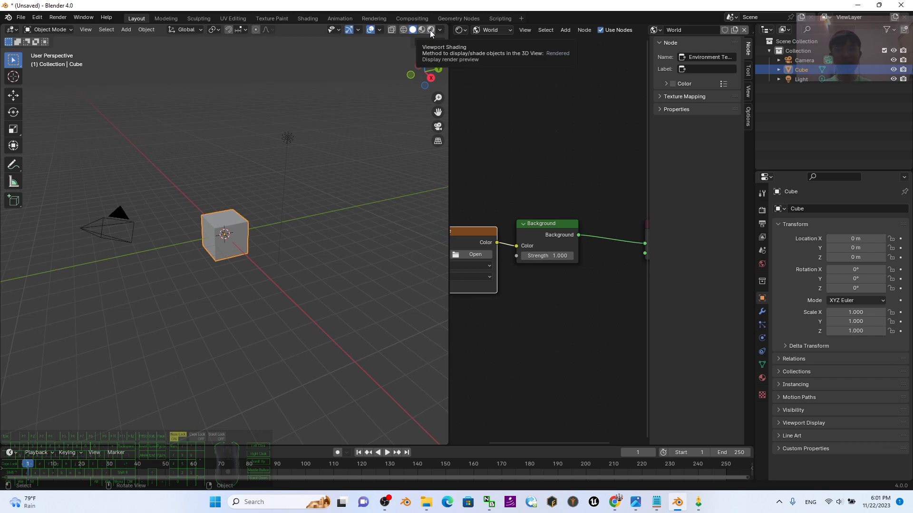
click(430, 29)
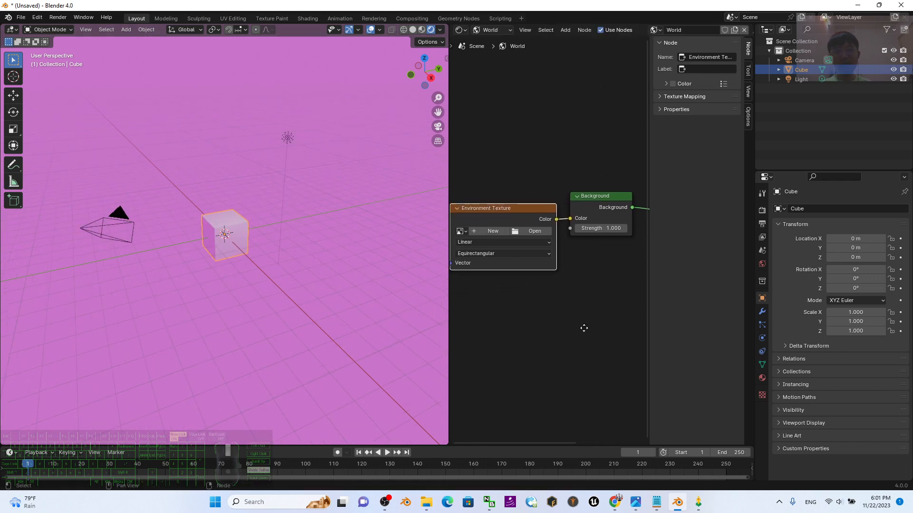
- Open Desktop > street view download > Street View 360.jpg in the Environment Texture node
click(534, 231)
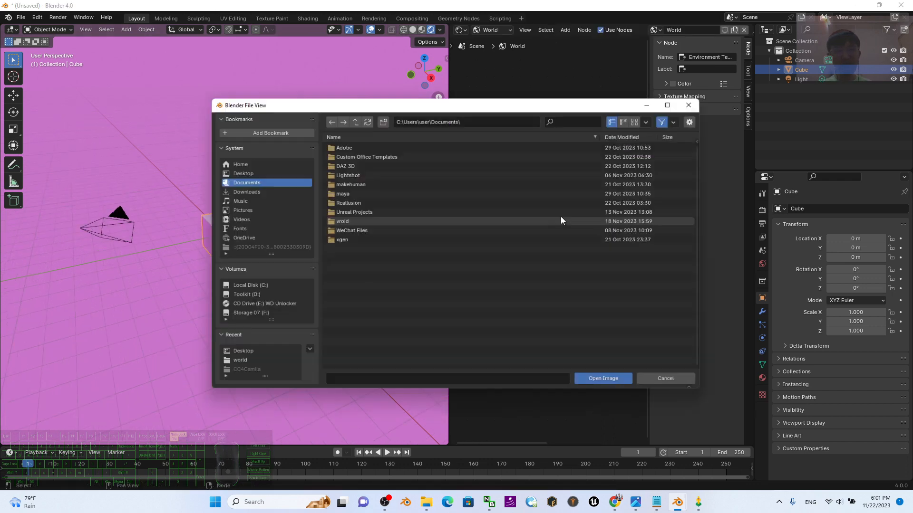
click(243, 173)
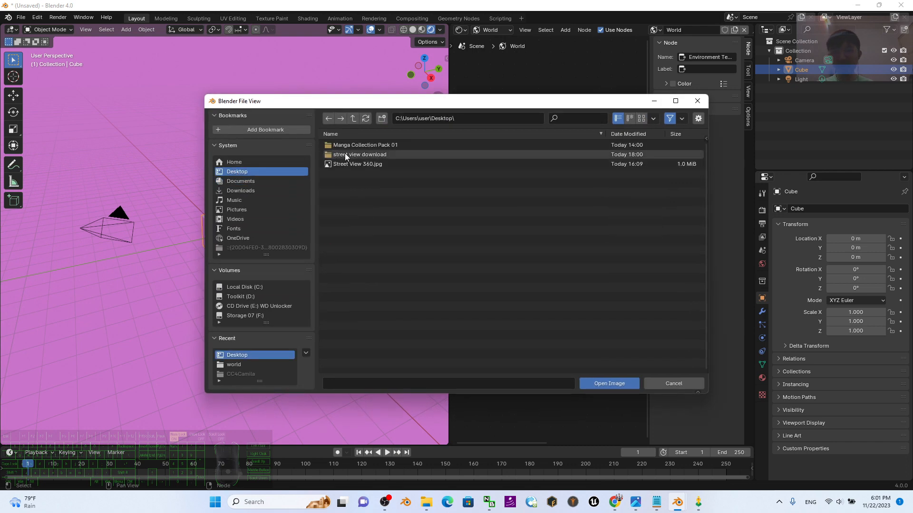
double_click(360, 154)
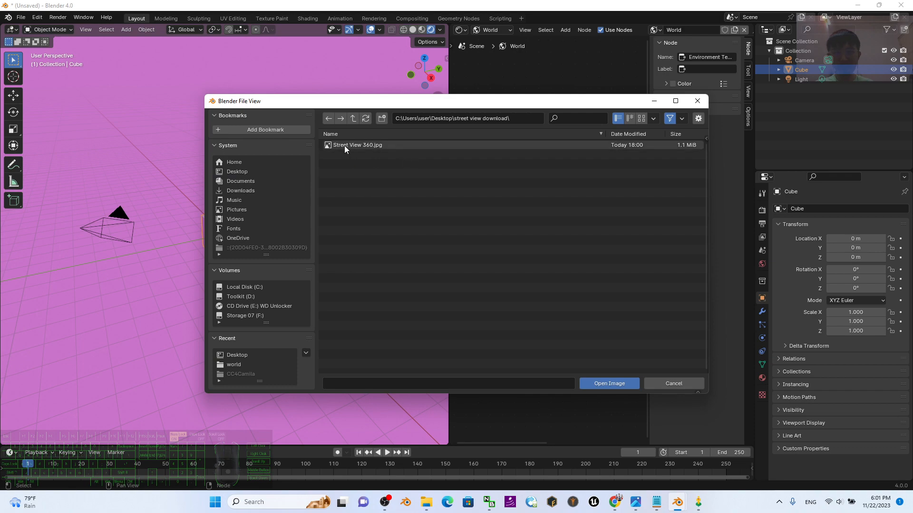
click(357, 145)
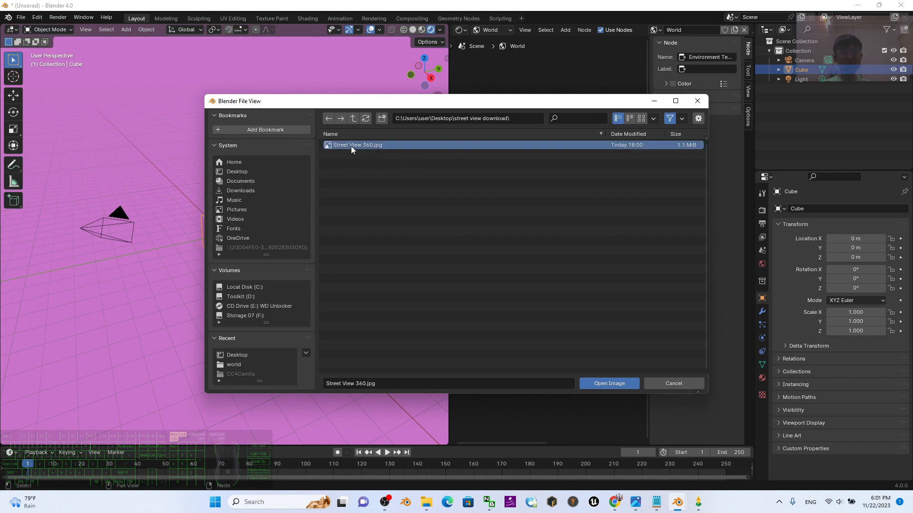
click(609, 383)
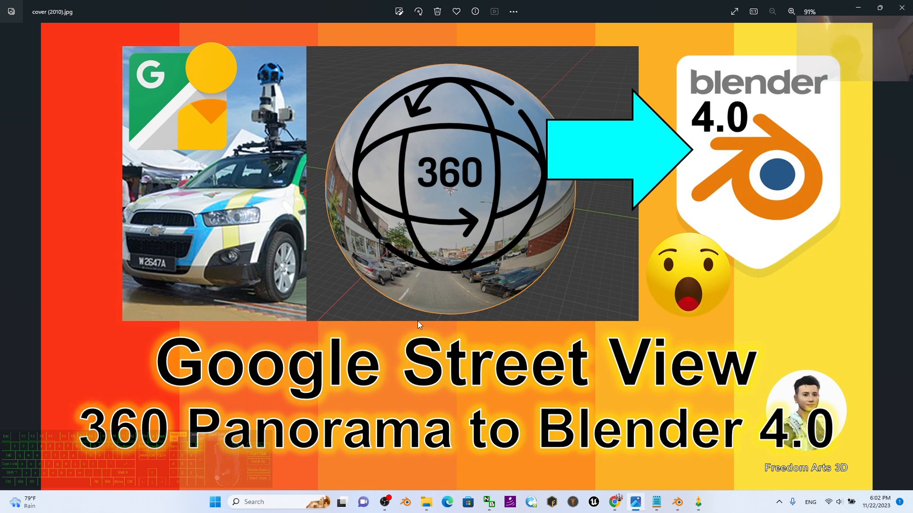
mouse_move(762, 304)
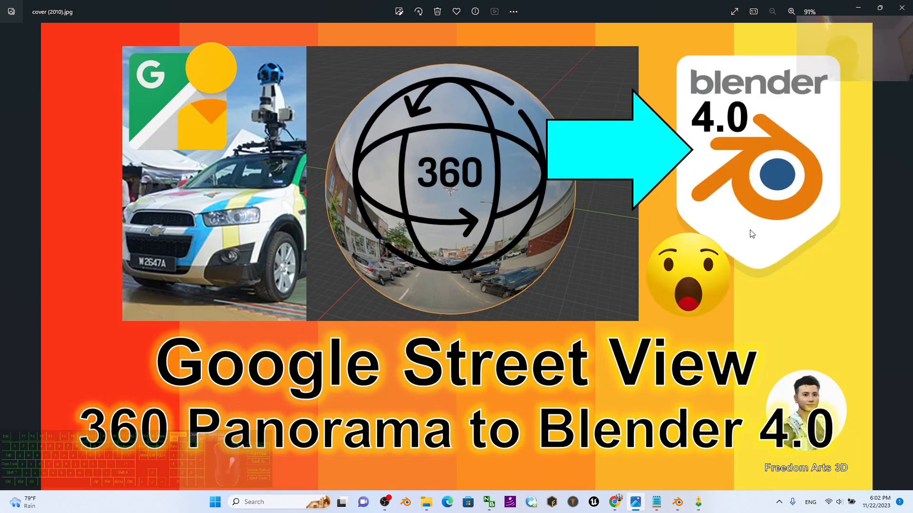
mouse_move(796, 278)
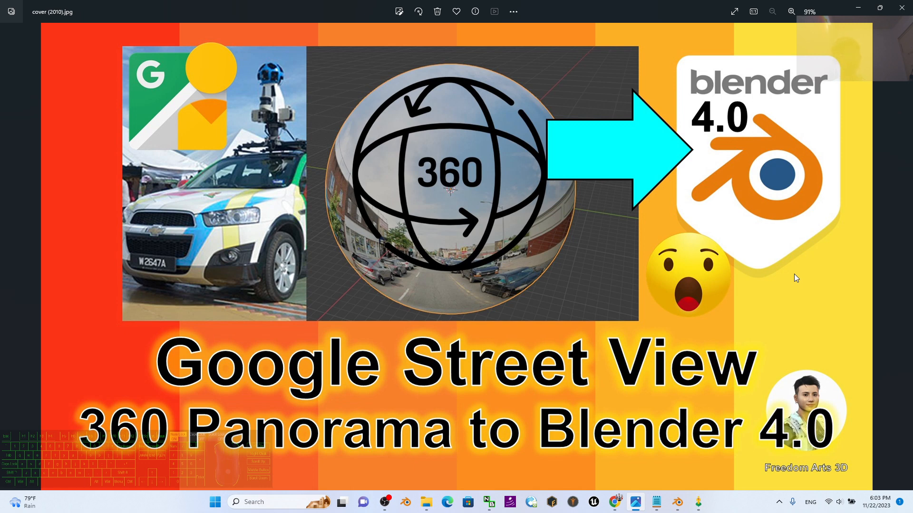
mouse_move(790, 290)
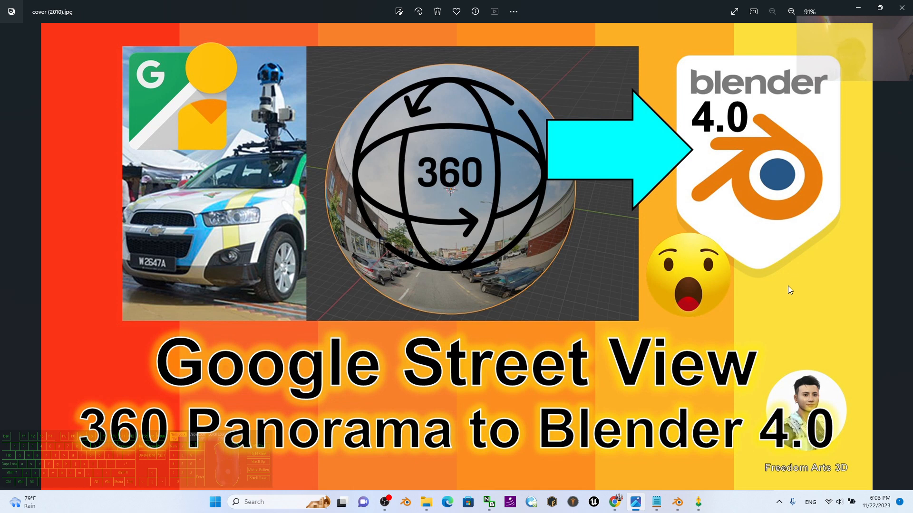
mouse_move(726, 324)
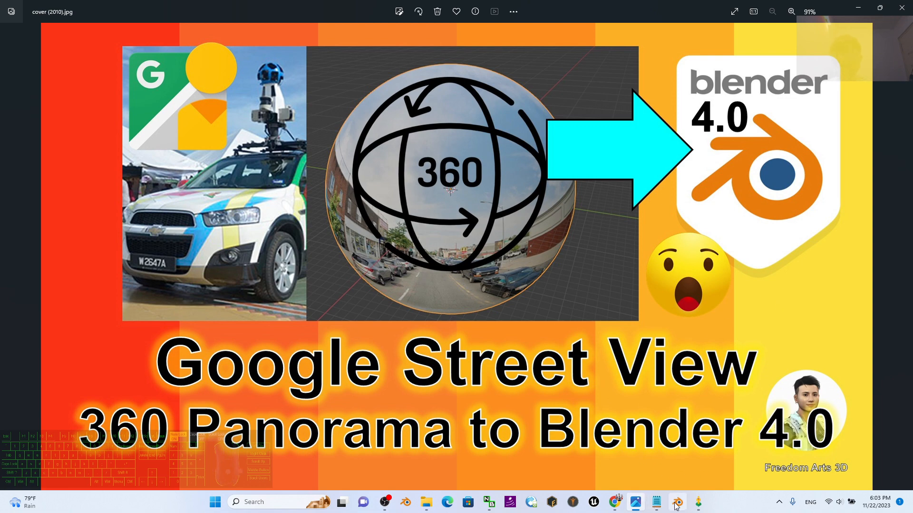
- Switch back to Blender to see the street panorama behind the cube
click(676, 502)
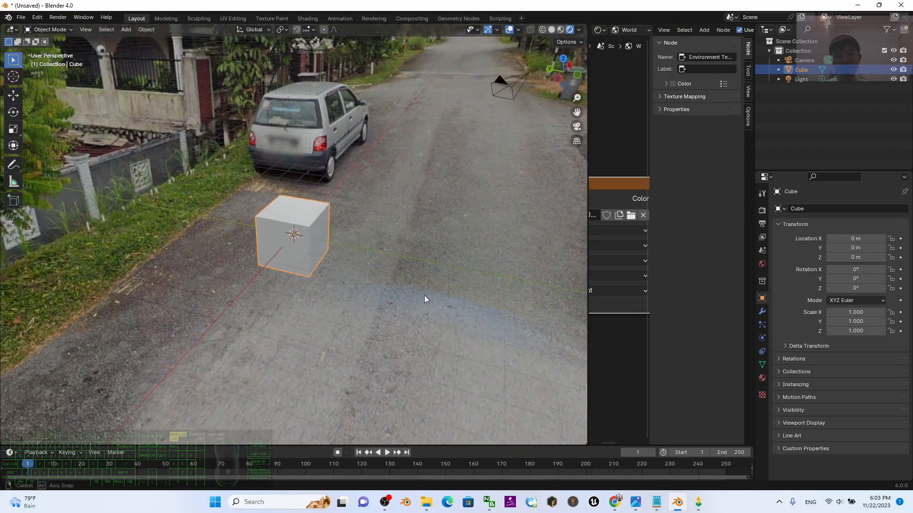